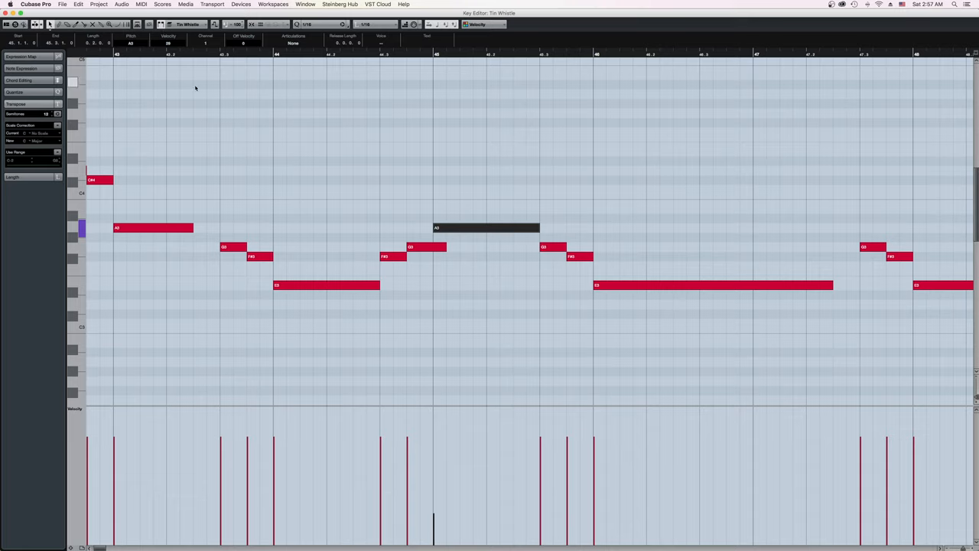
- Select the notes starting the rising phrase in the tin whistle MIDI part
{"action": "left_click", "coordinate": [487, 226]}
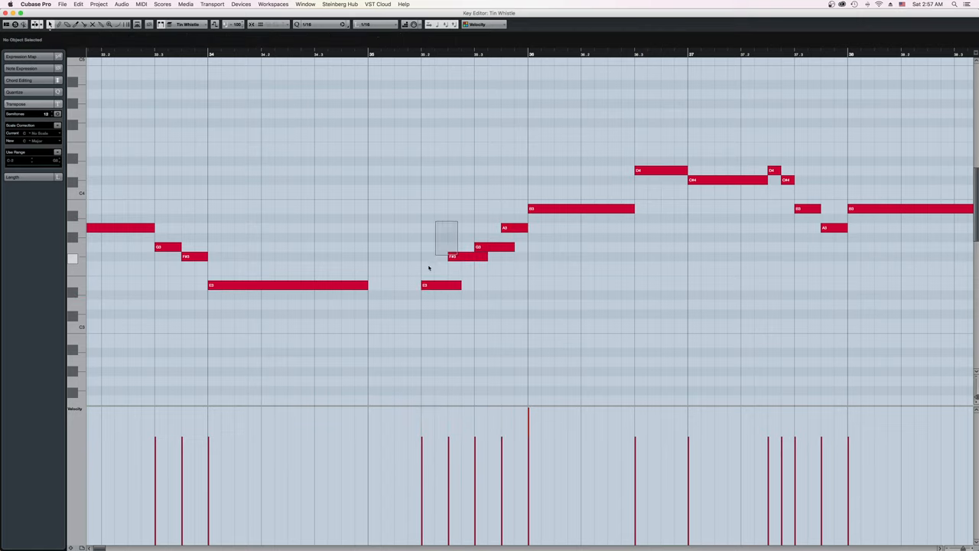
{"action": "left_click", "coordinate": [441, 285]}
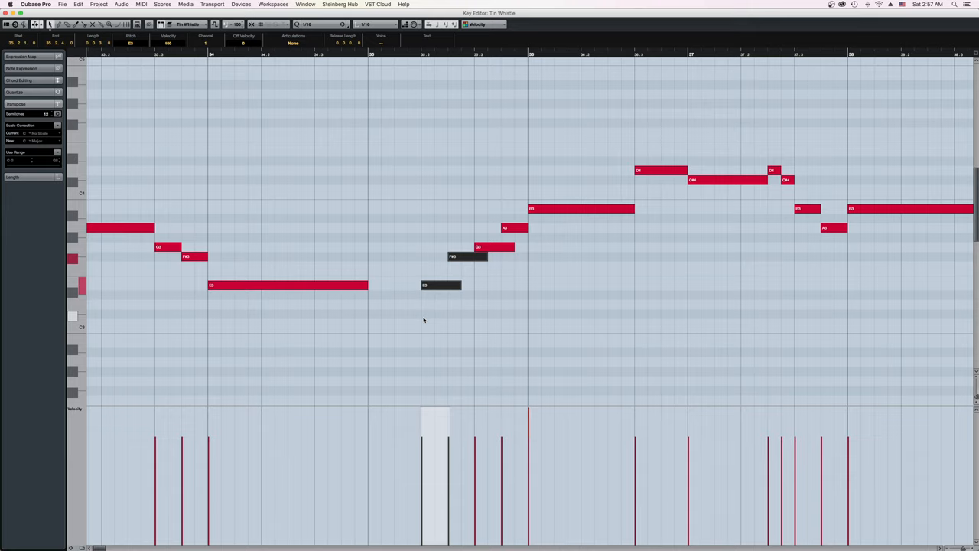
{"action": "left_click", "coordinate": [424, 319]}
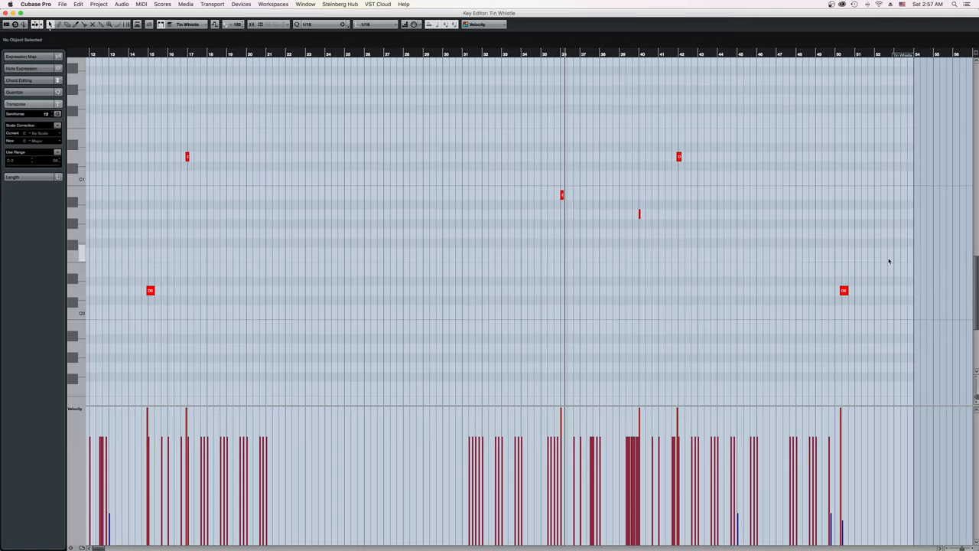
{"action": "left_click", "coordinate": [150, 291]}
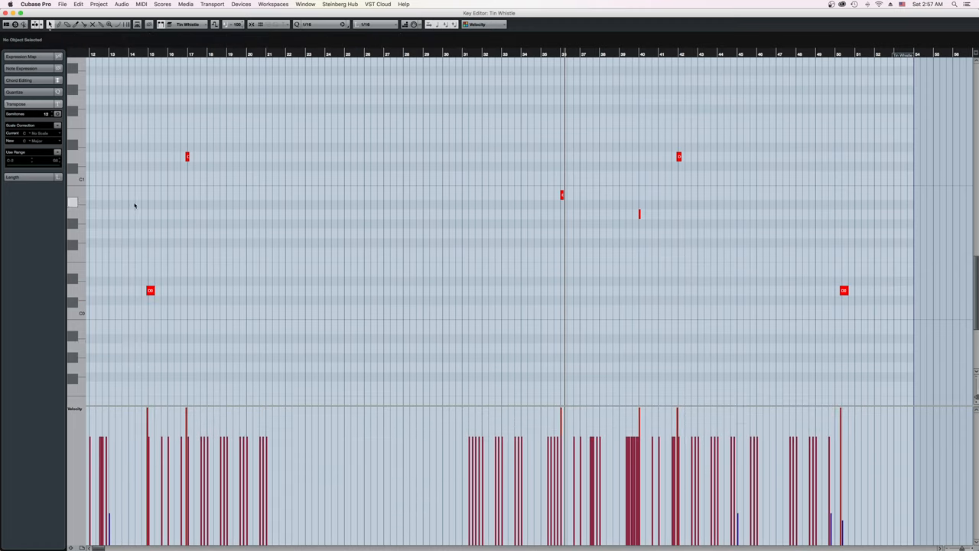
{"action": "left_click_drag", "start_coordinate": [156, 123], "coordinate": [528, 190]}
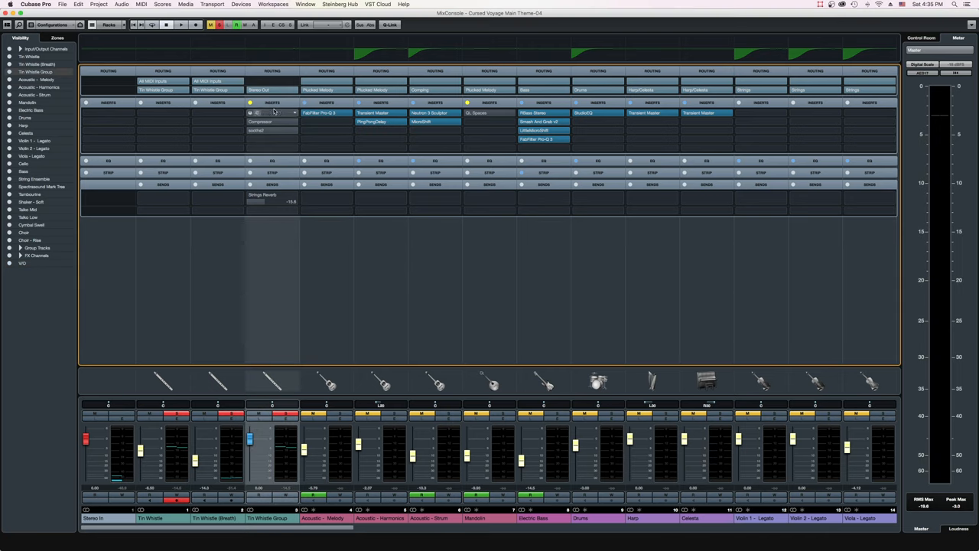
- Show the tin whistle group's insert chain and bring up its compressor
{"action": "double_click", "coordinate": [320, 113]}
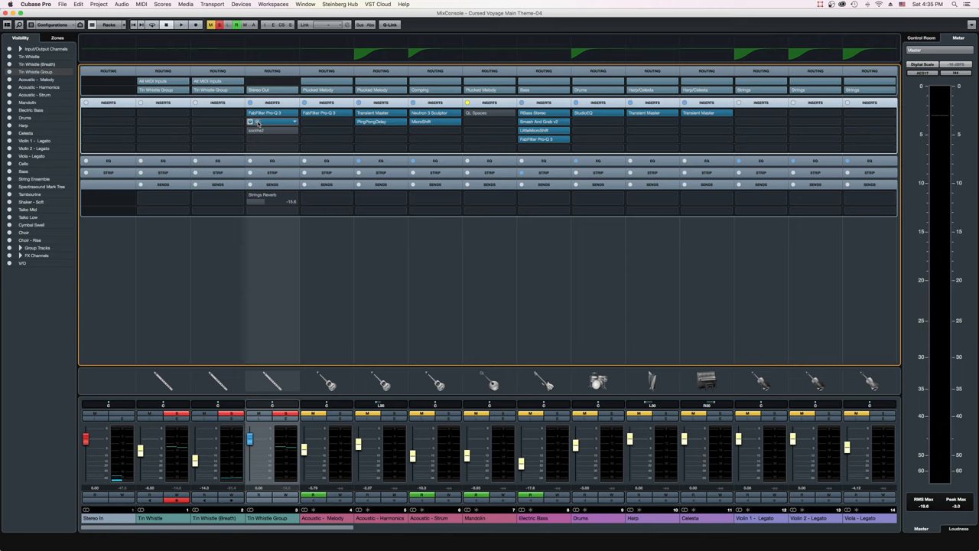
{"action": "left_click", "coordinate": [272, 122]}
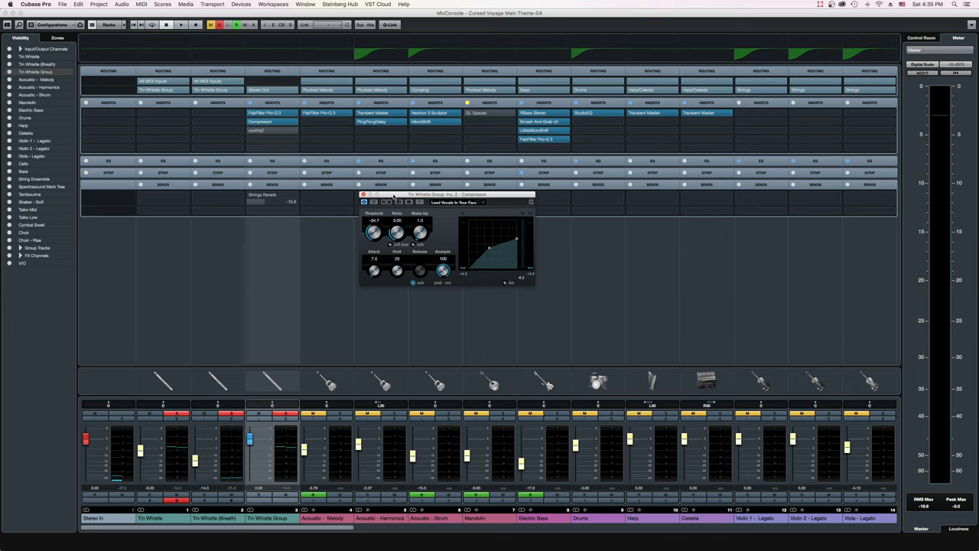
{"action": "left_click", "coordinate": [181, 24]}
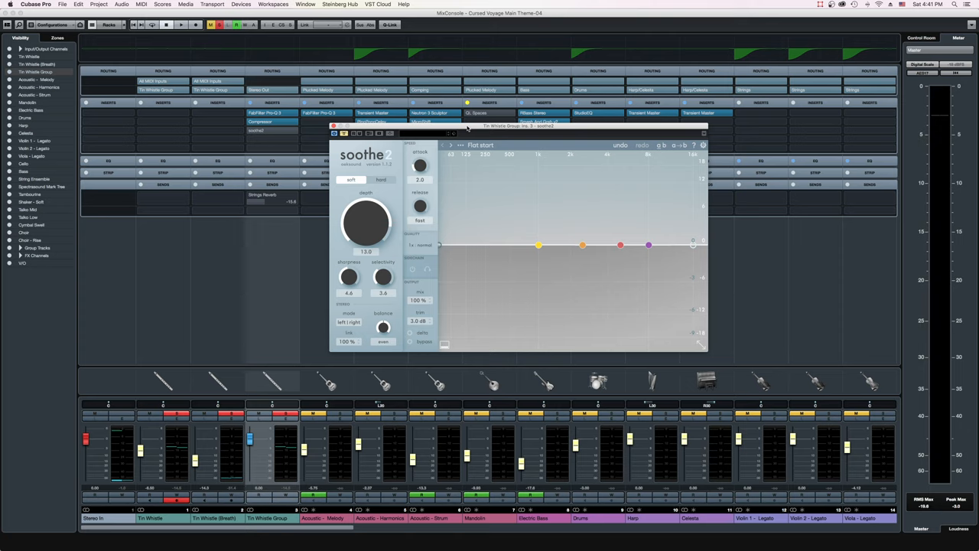
- Bring up the soothe plug-in from the Tin Whistle Group insert slot
{"action": "left_click", "coordinate": [181, 25]}
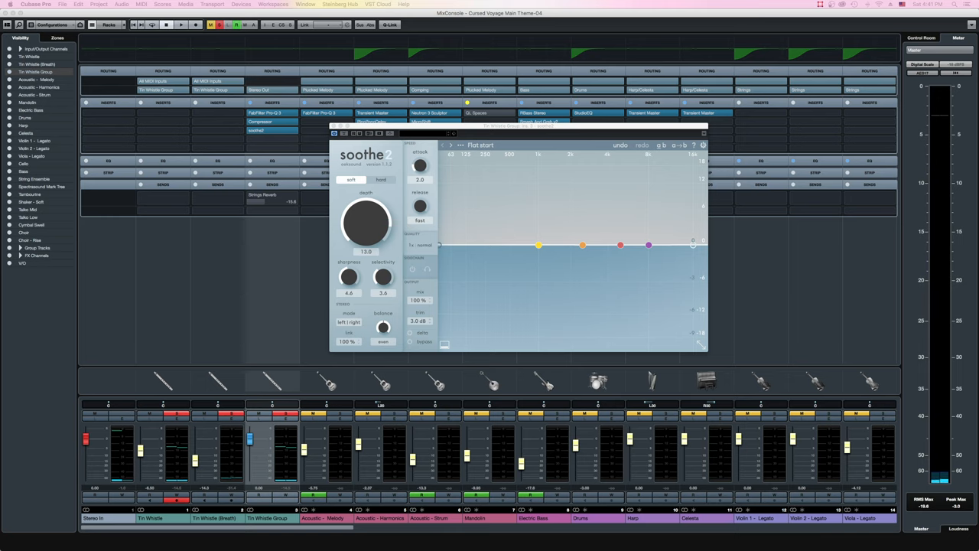
{"action": "left_click", "coordinate": [703, 133]}
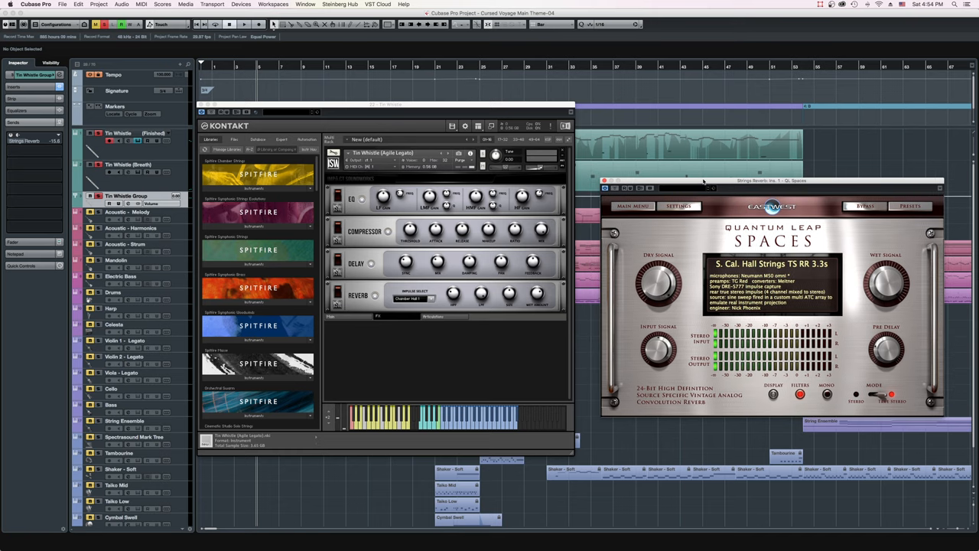
- Show the Kontakt tin whistle instrument alongside the Spaces S. Cal. Hall Strings reverb
{"action": "left_click", "coordinate": [772, 395]}
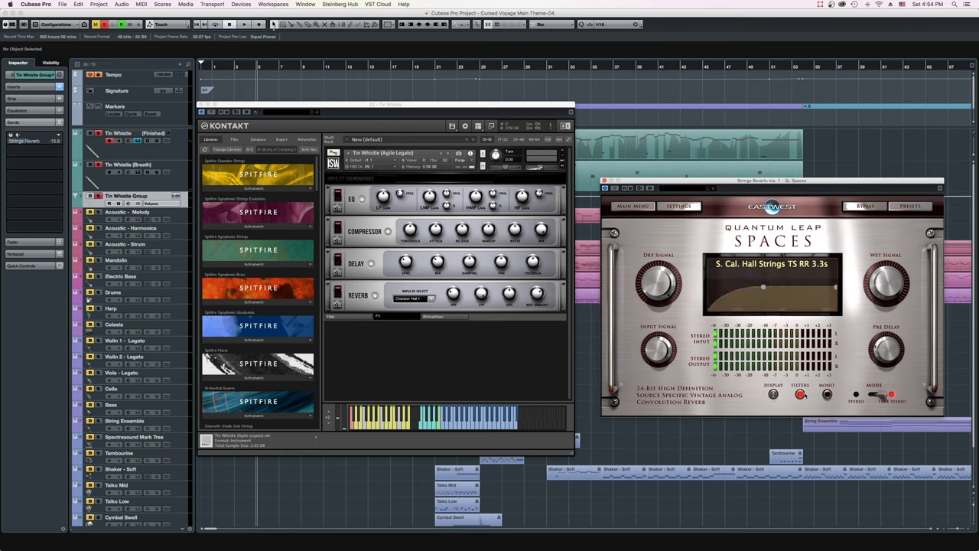